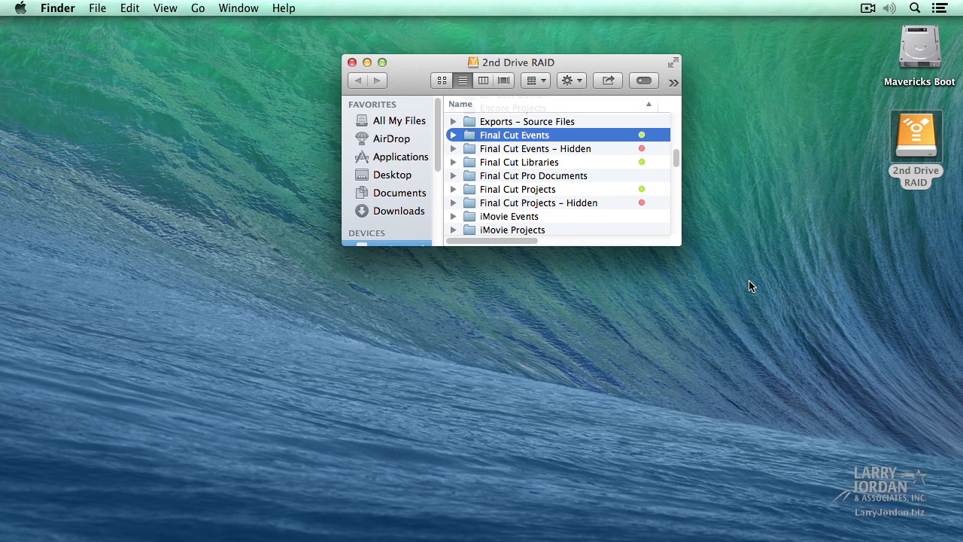
mouse_move(485, 144)
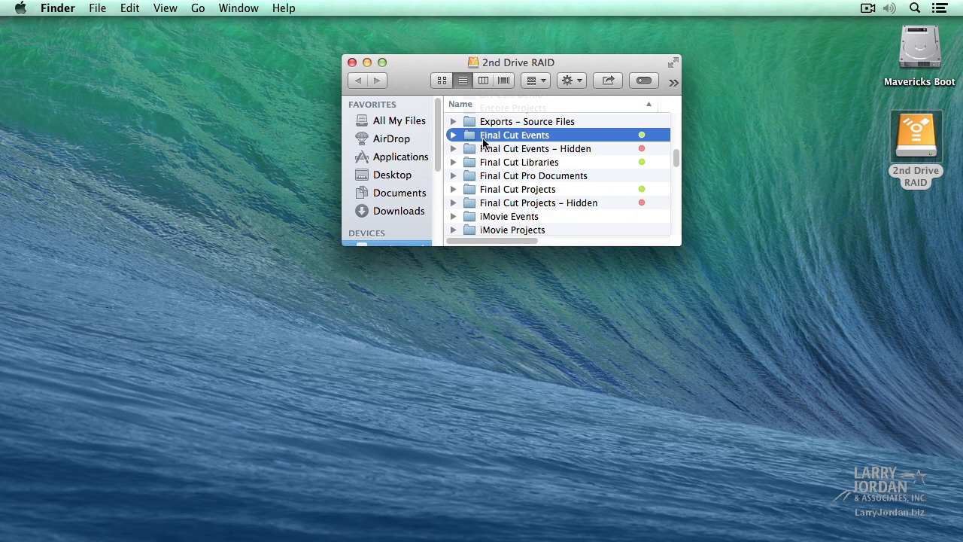
mouse_move(542, 144)
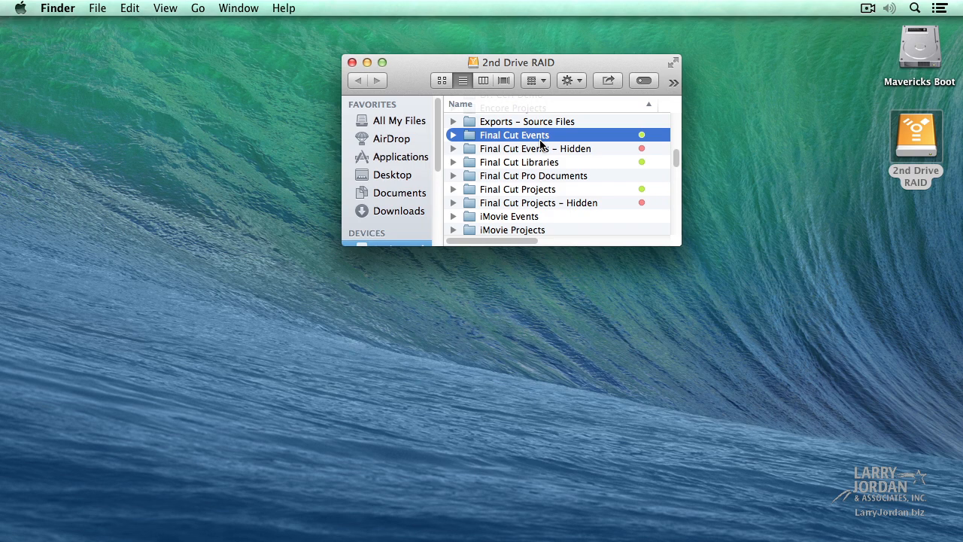
Peek at JPutch in Final Cut Events and Scene 01 in Final Cut Projects, then collapse both
left_click(454, 135)
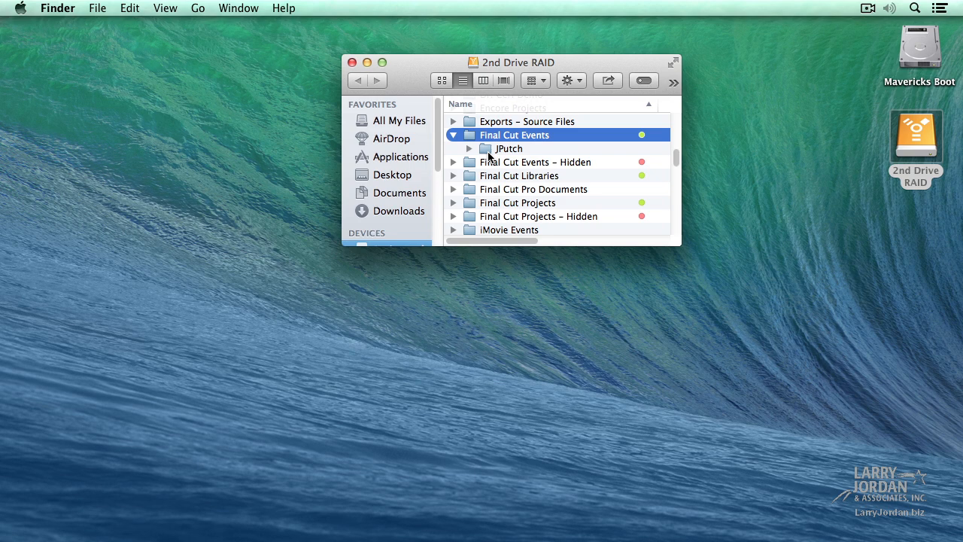
left_click(451, 136)
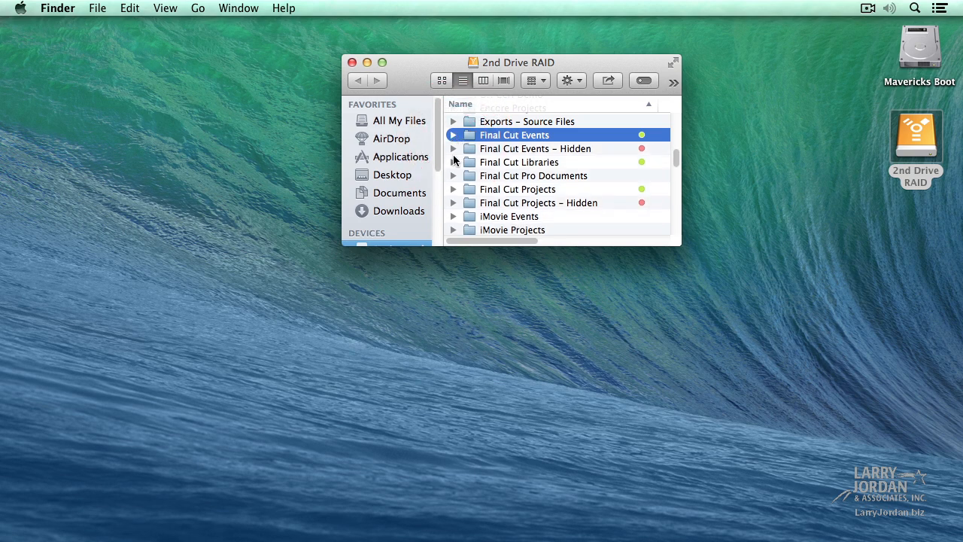
left_click(453, 190)
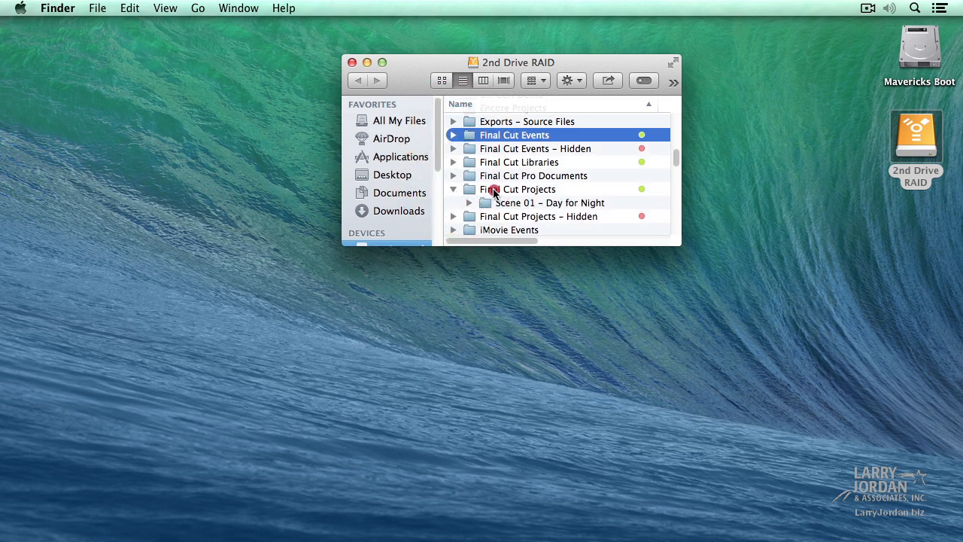
left_click(519, 190)
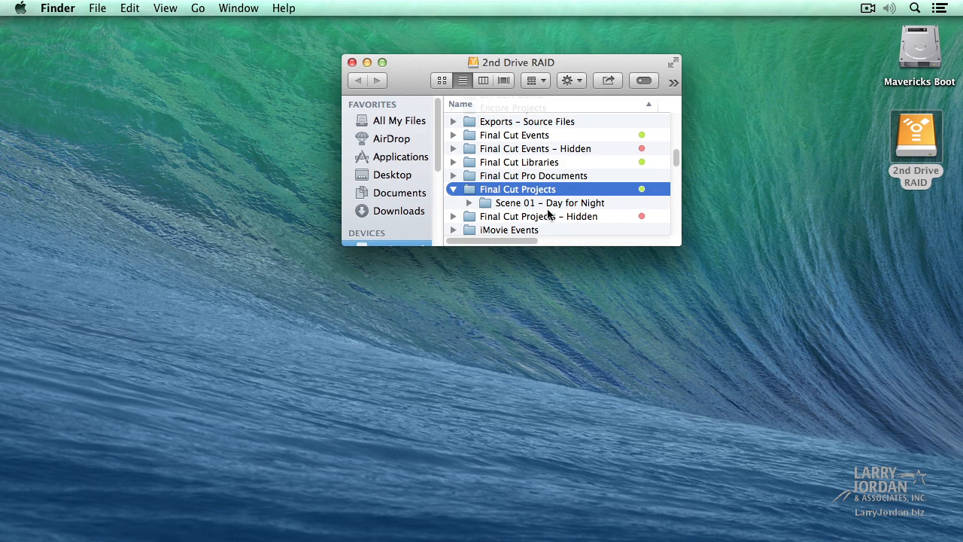
mouse_move(575, 216)
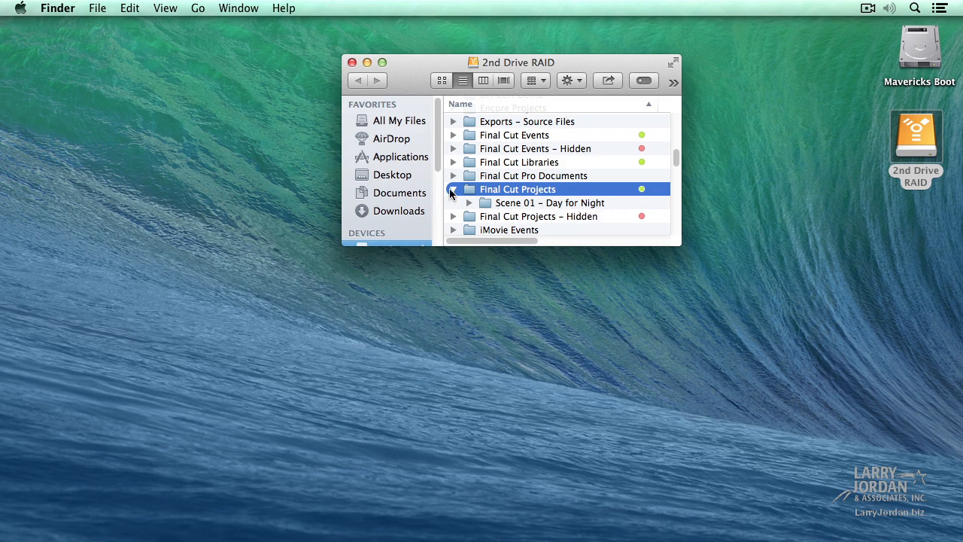
left_click(454, 190)
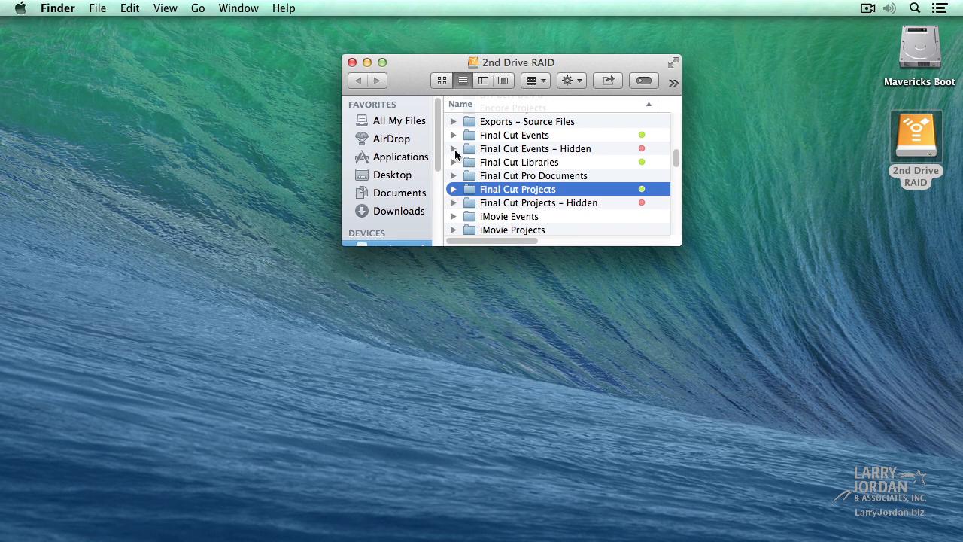
Browse the contents of Final Cut Events – Hidden and collapse it again
left_click(454, 144)
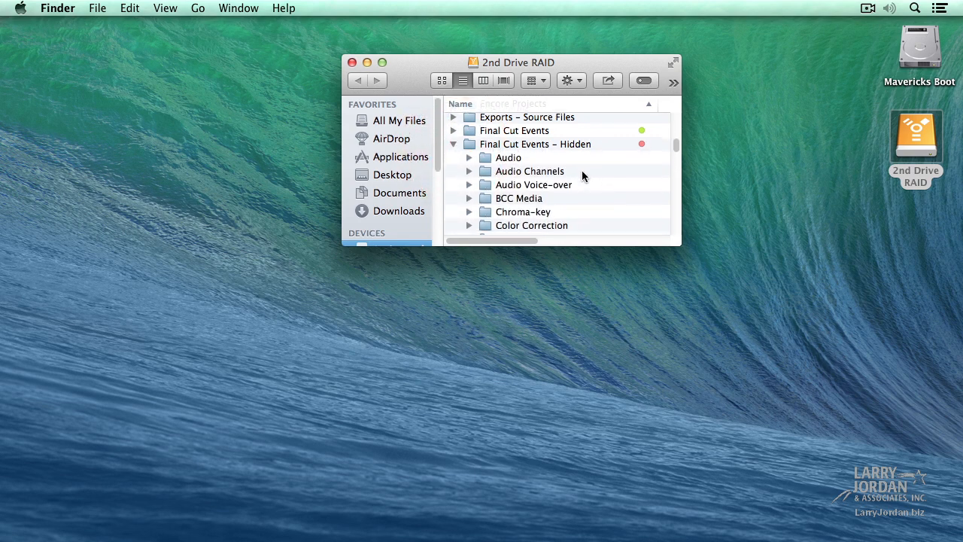
scroll("down", 3)
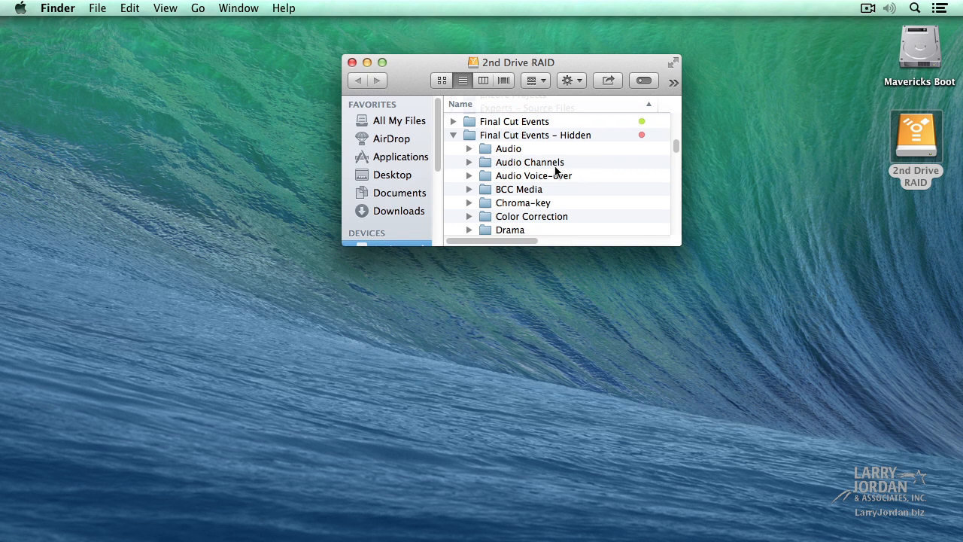
mouse_move(566, 141)
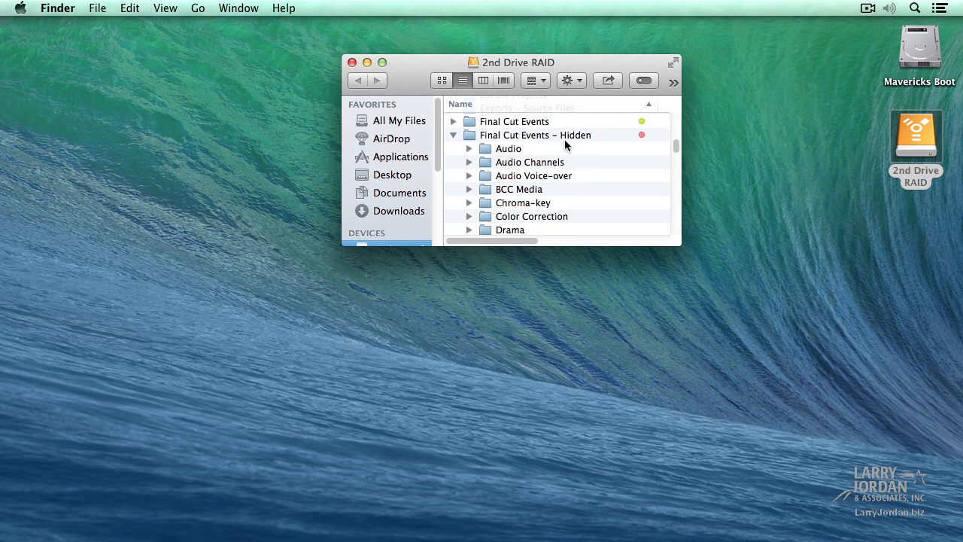
scroll("down", 3)
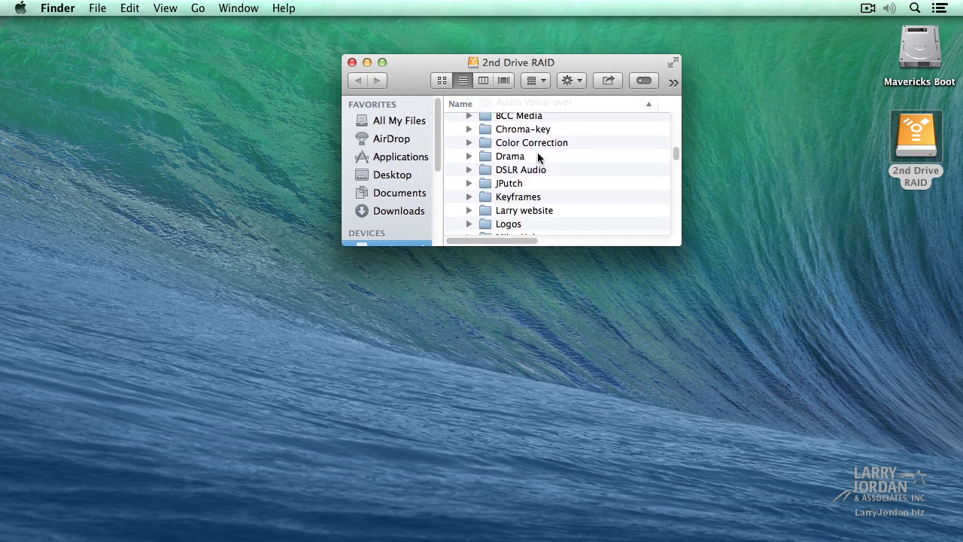
scroll("up", 3)
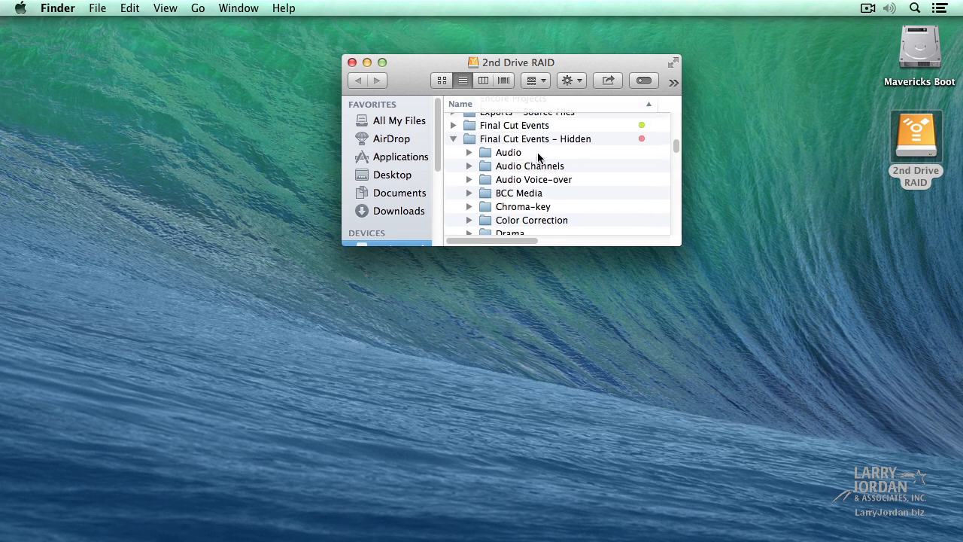
left_click(454, 138)
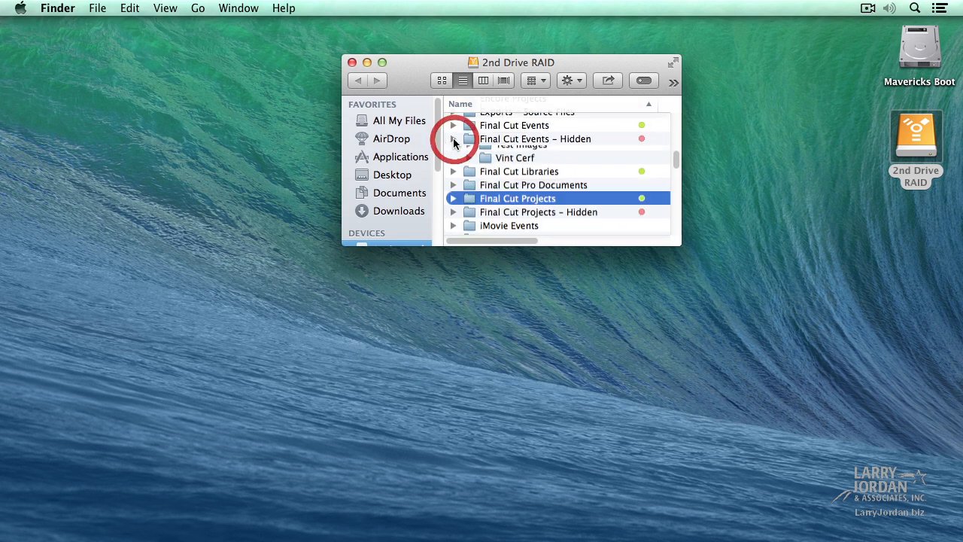
left_click(455, 139)
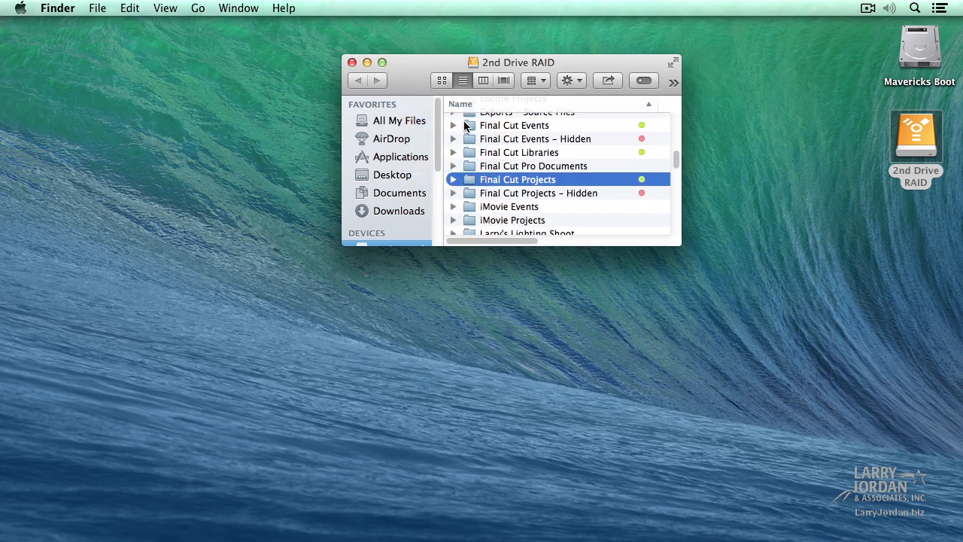
Select Final Cut Events and expand it to show the JPutch event
left_click(514, 125)
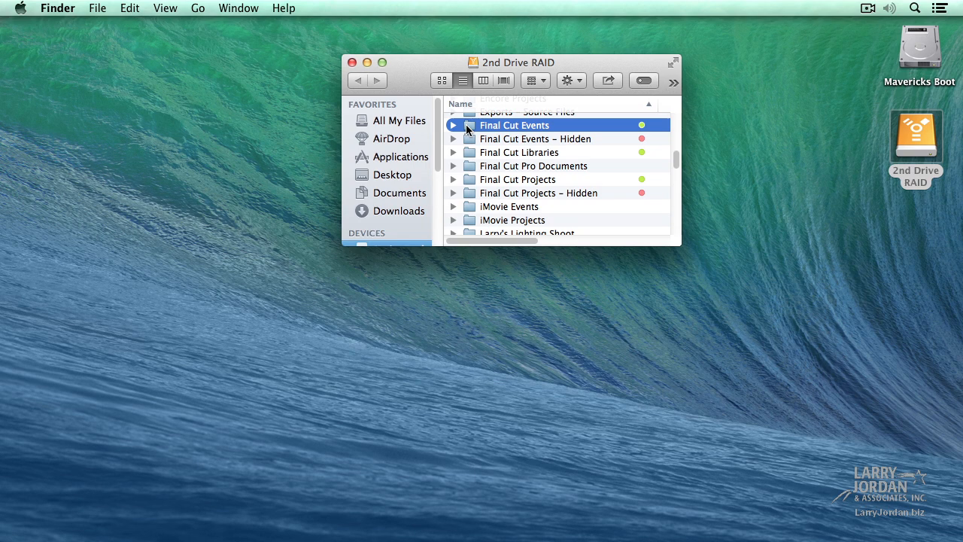
left_click(454, 125)
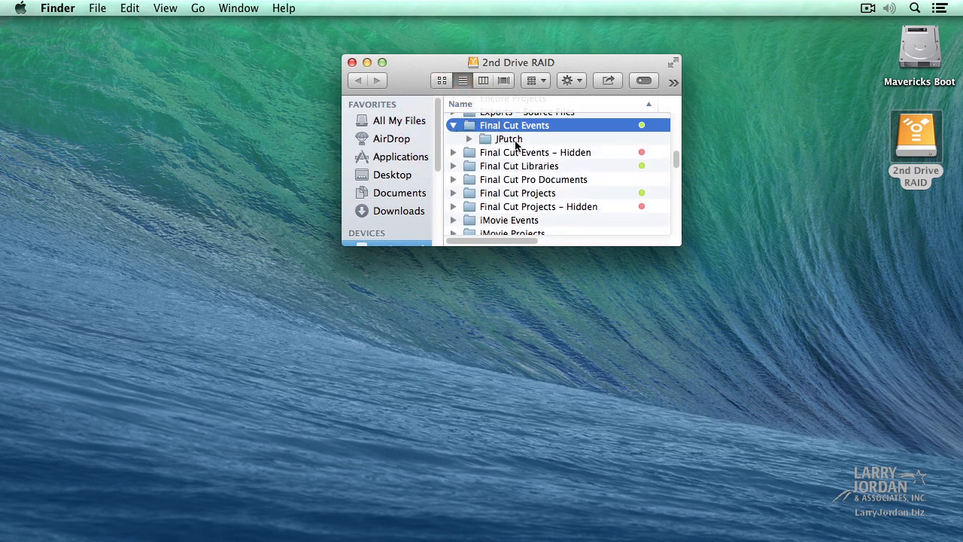
mouse_move(585, 193)
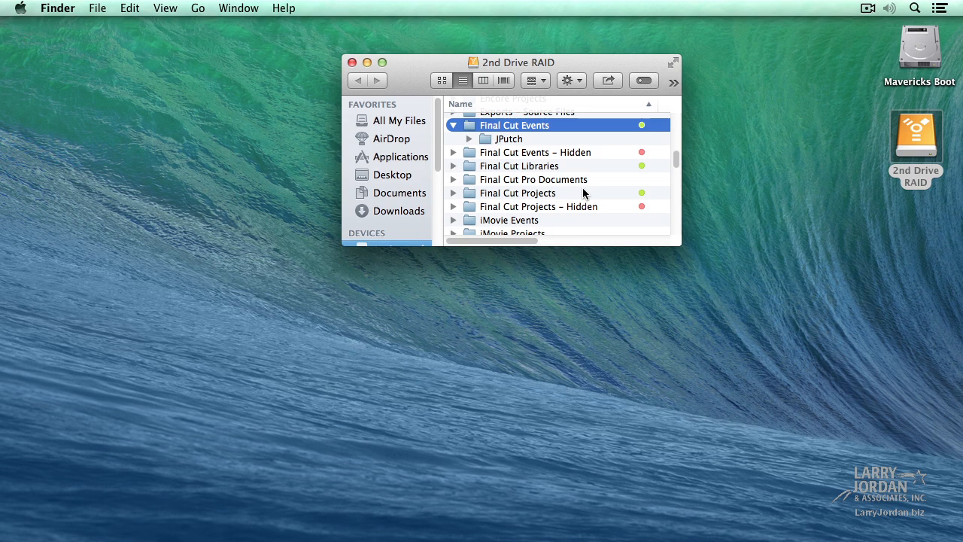
mouse_move(435, 153)
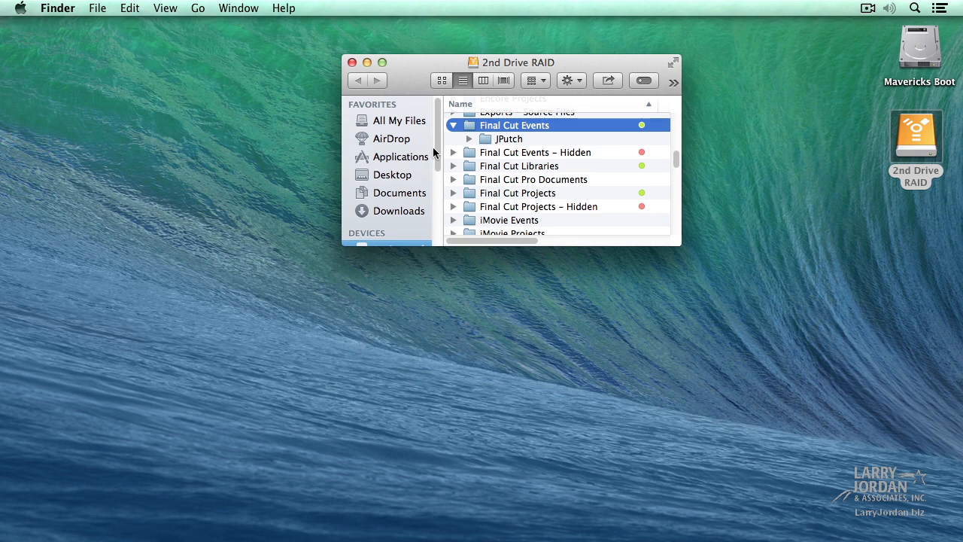
left_click(455, 152)
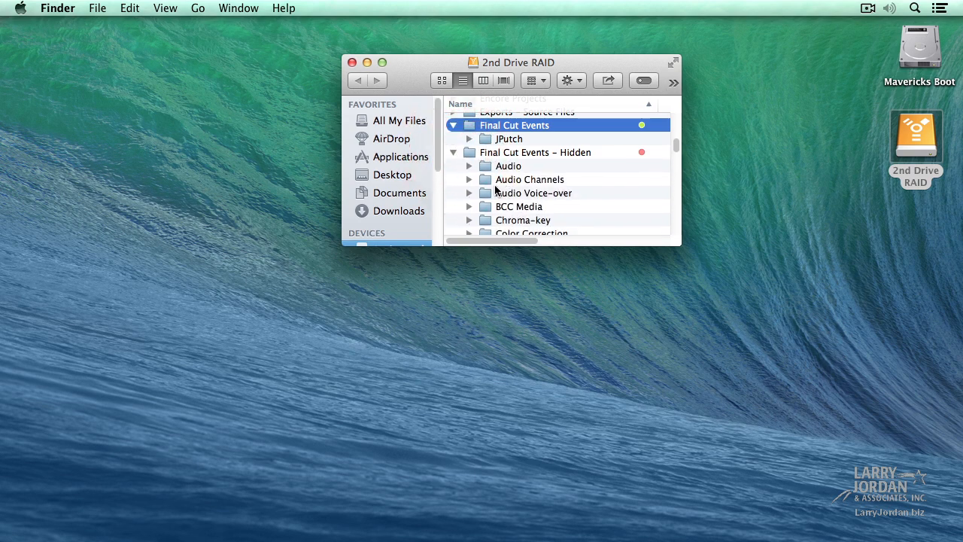
mouse_move(480, 168)
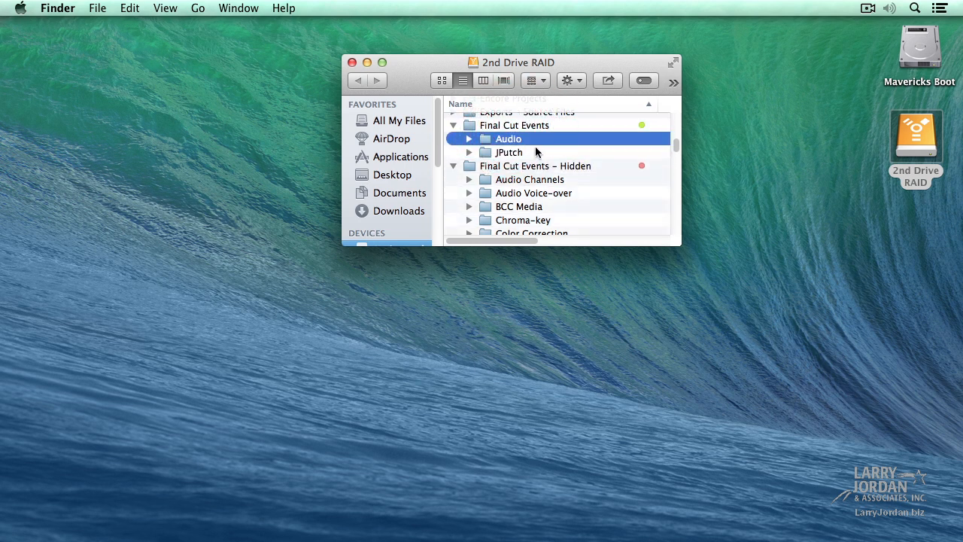
mouse_move(488, 143)
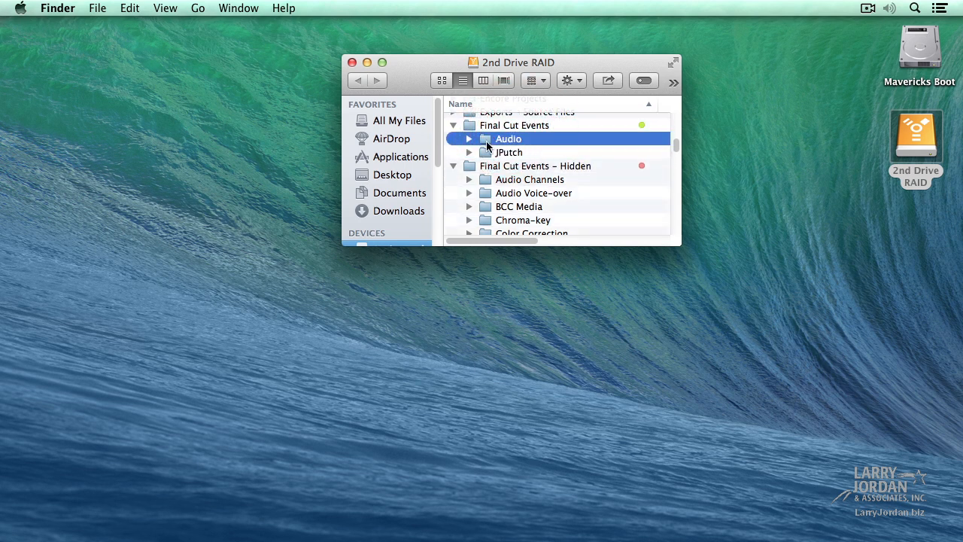
left_click(469, 161)
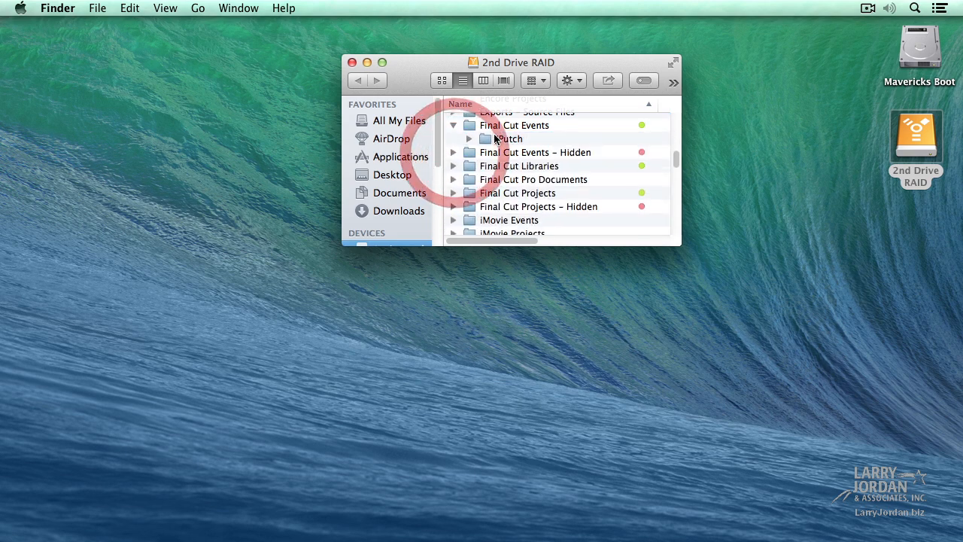
Expand Final Cut Projects to show the Scene 01 – Day for Night project
left_click(455, 193)
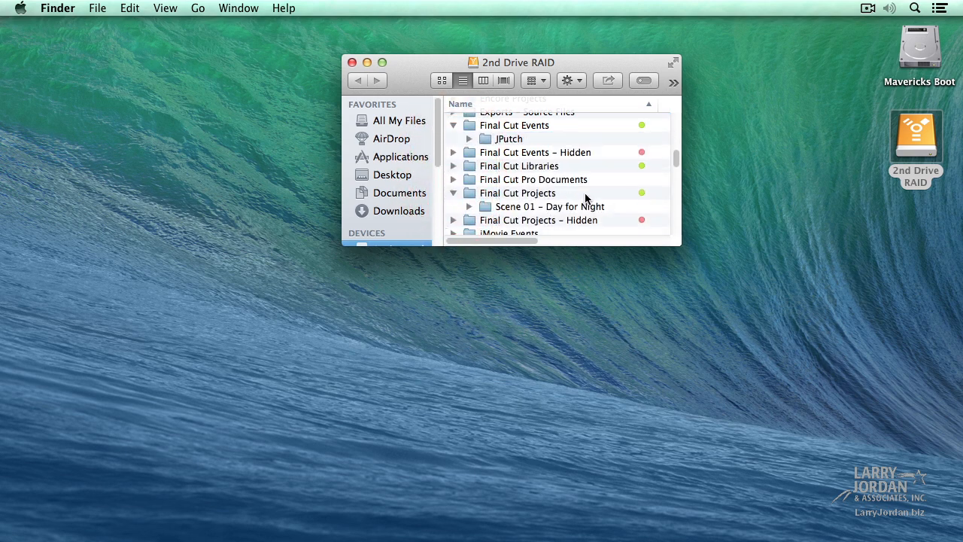
mouse_move(556, 214)
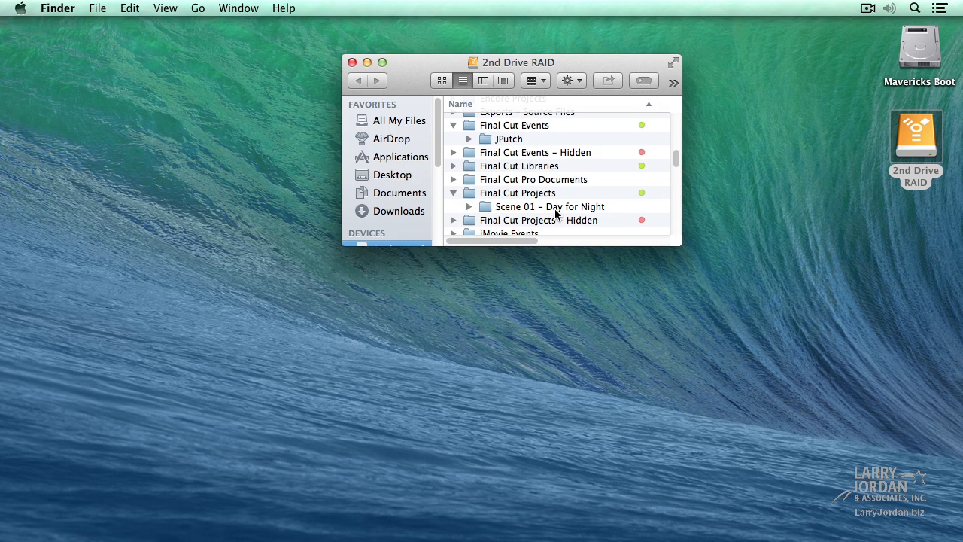
mouse_move(483, 143)
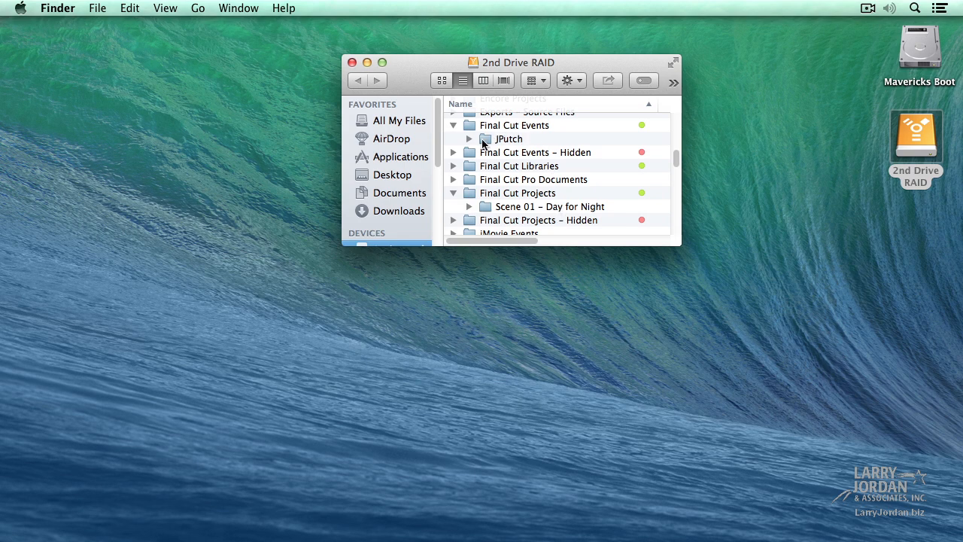
mouse_move(518, 134)
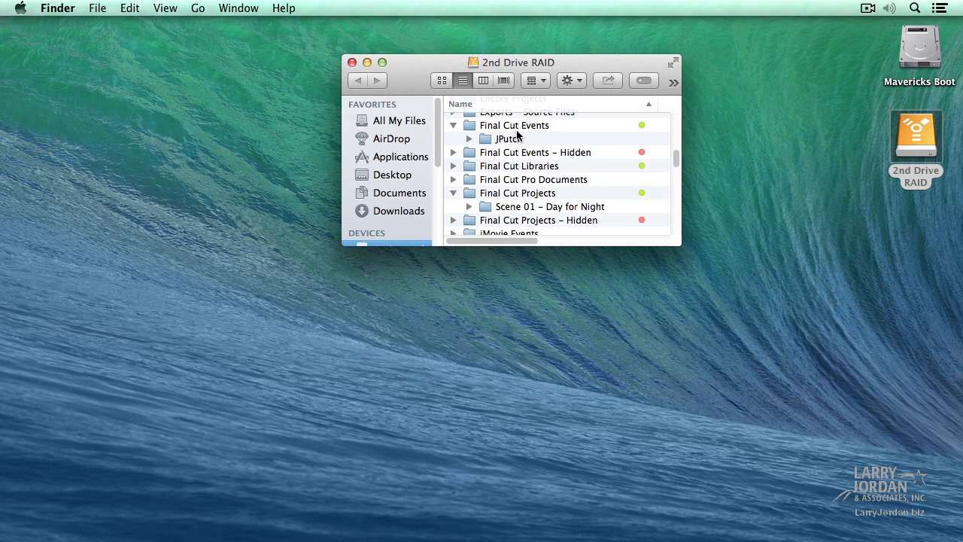
mouse_move(548, 141)
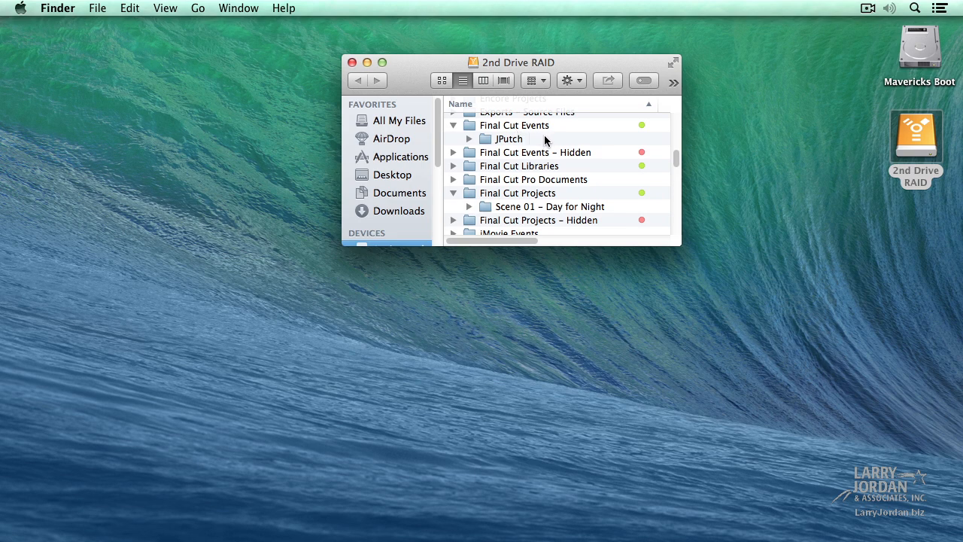
mouse_move(539, 150)
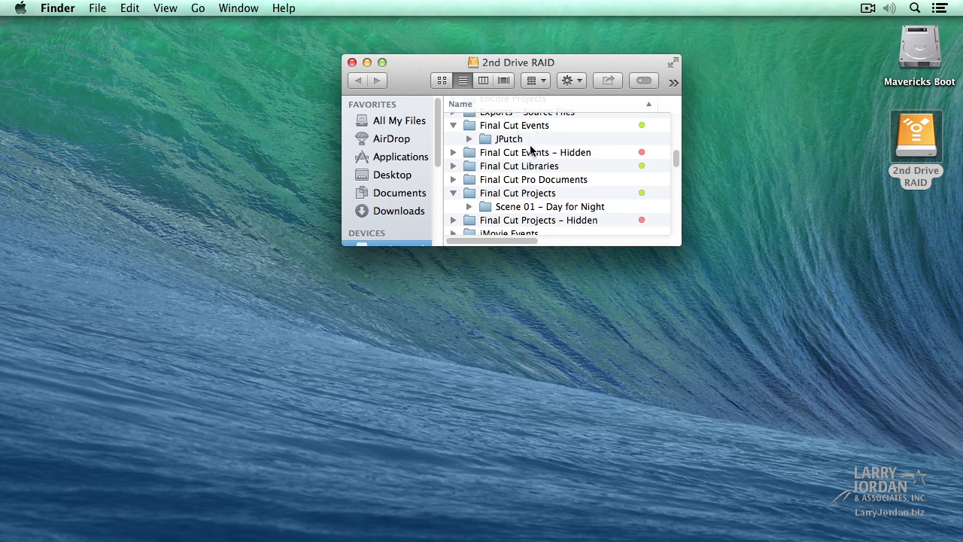
mouse_move(527, 136)
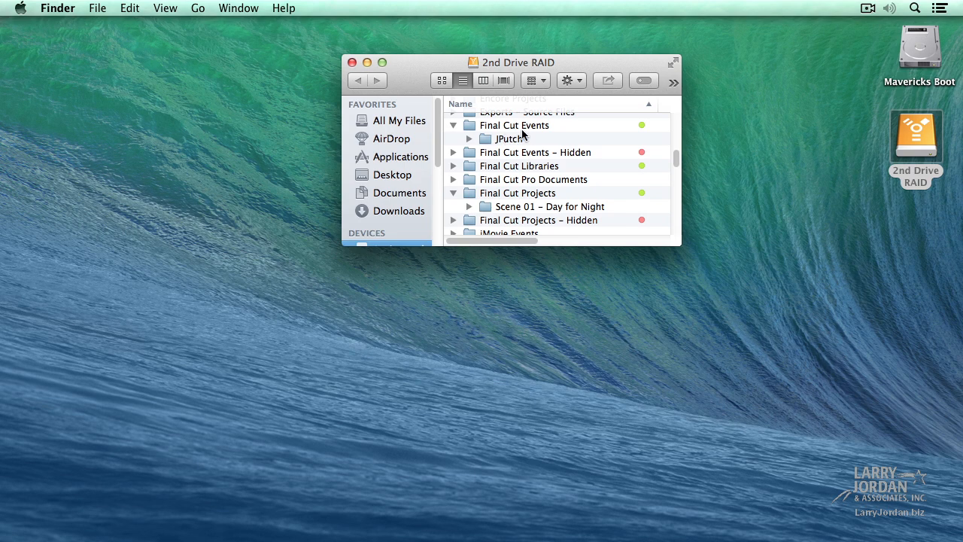
mouse_move(545, 141)
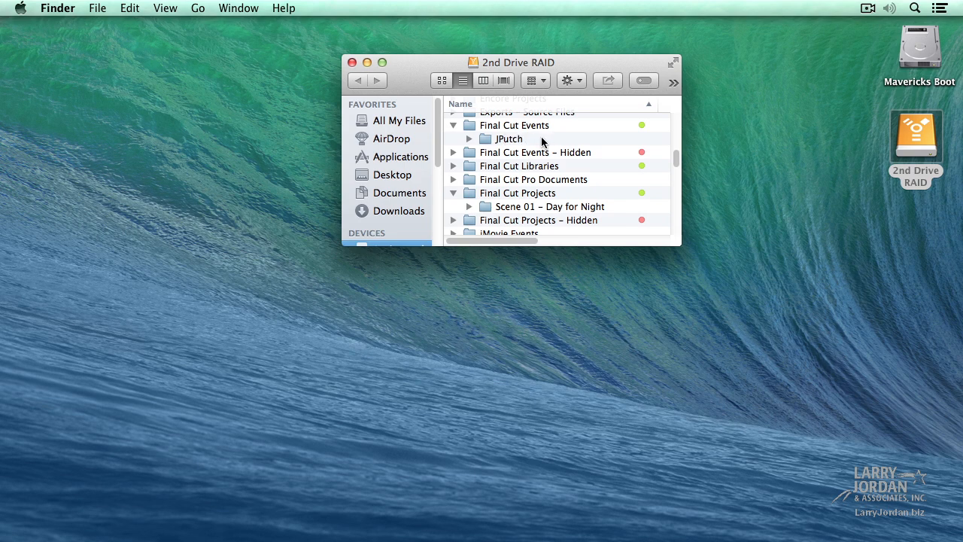
mouse_move(557, 158)
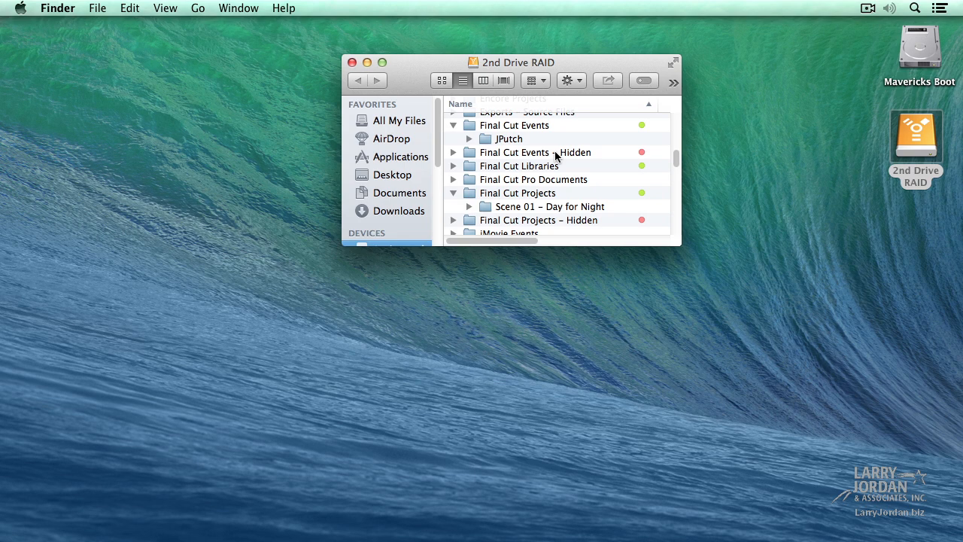
mouse_move(535, 134)
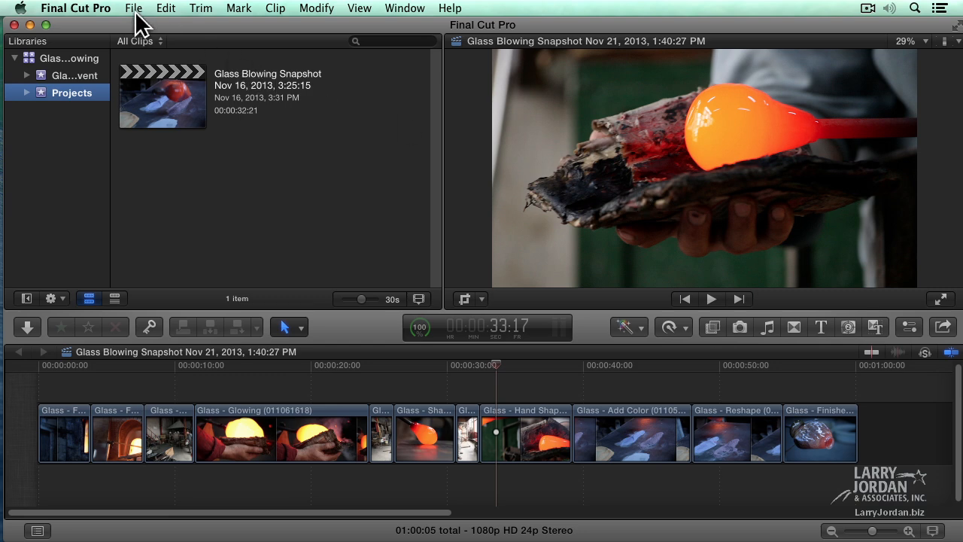
Run File > Update Projects and Events with Update All for every connected drive
left_click(133, 9)
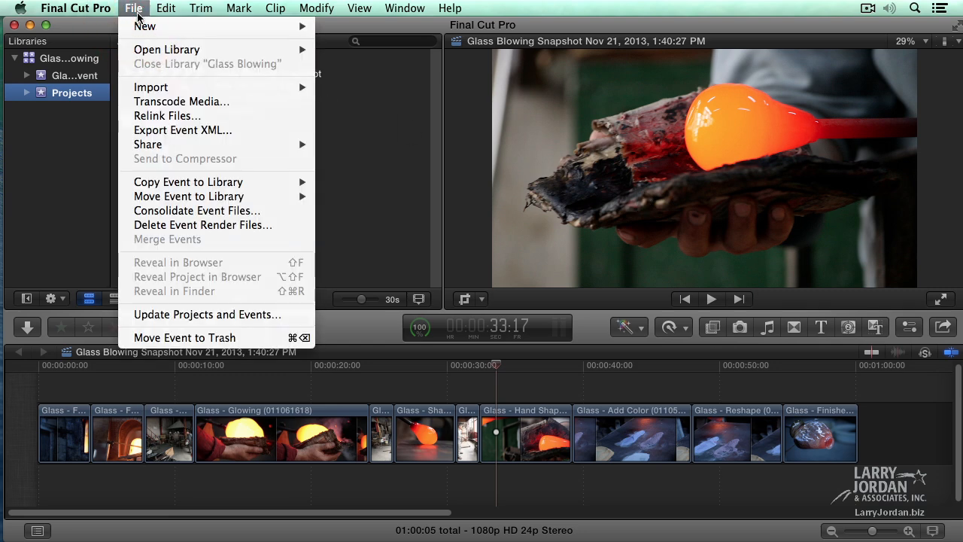
mouse_move(208, 314)
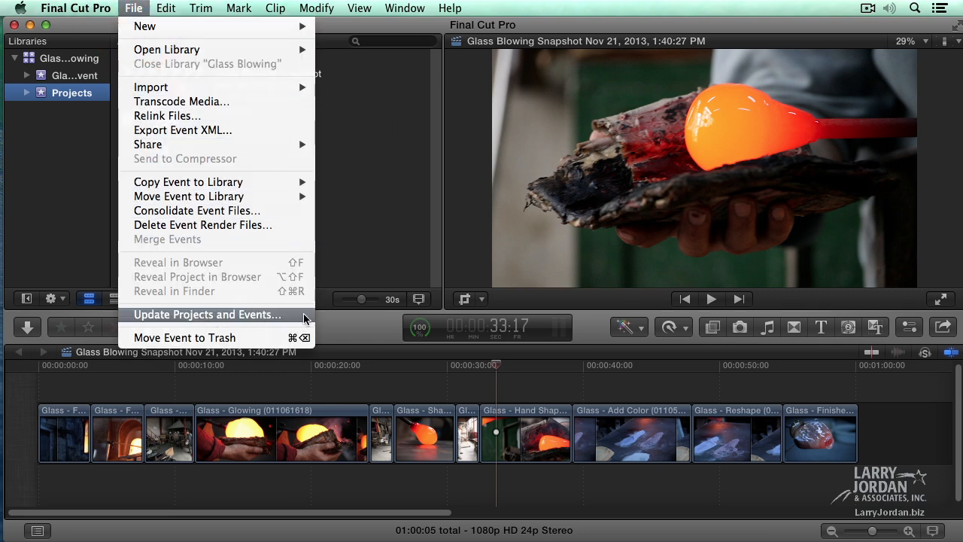
left_click(207, 314)
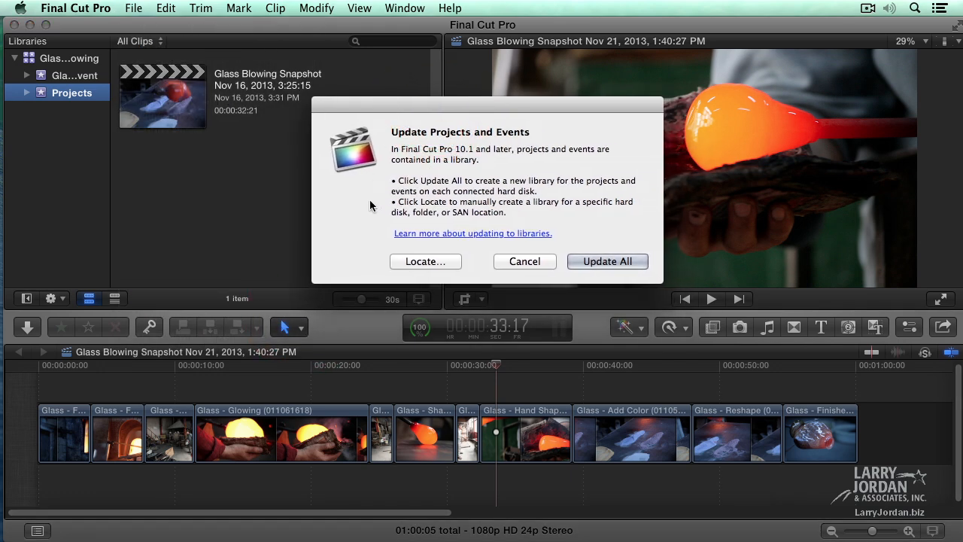
mouse_move(354, 220)
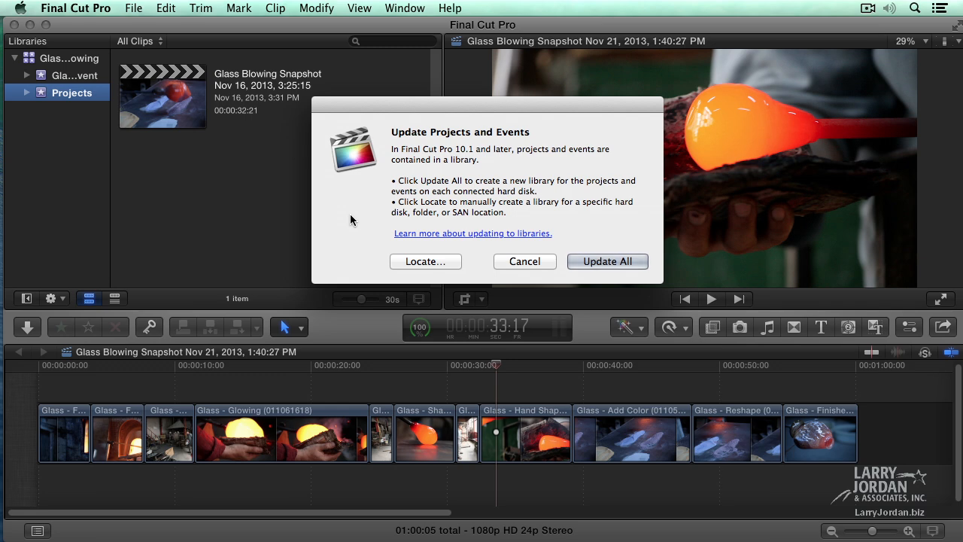
mouse_move(556, 256)
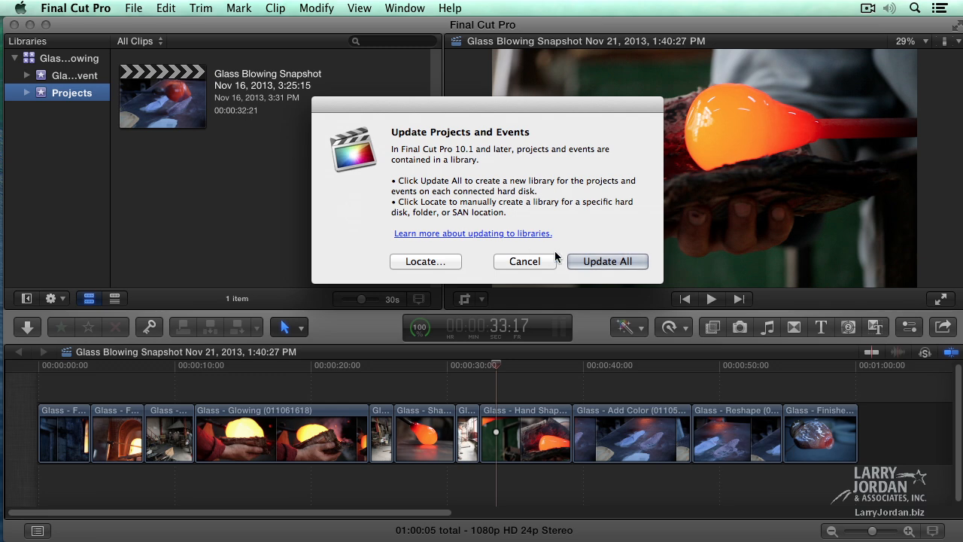
left_click(607, 262)
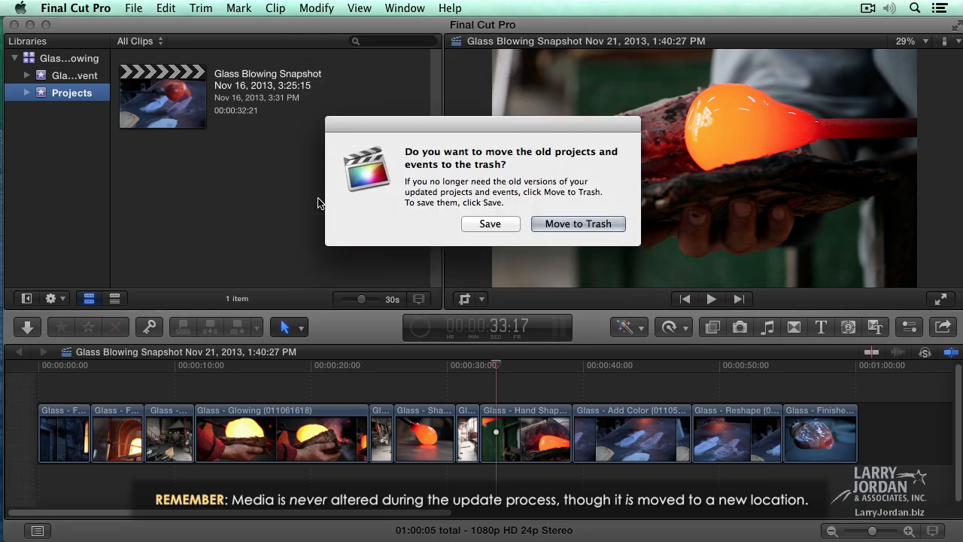
mouse_move(491, 222)
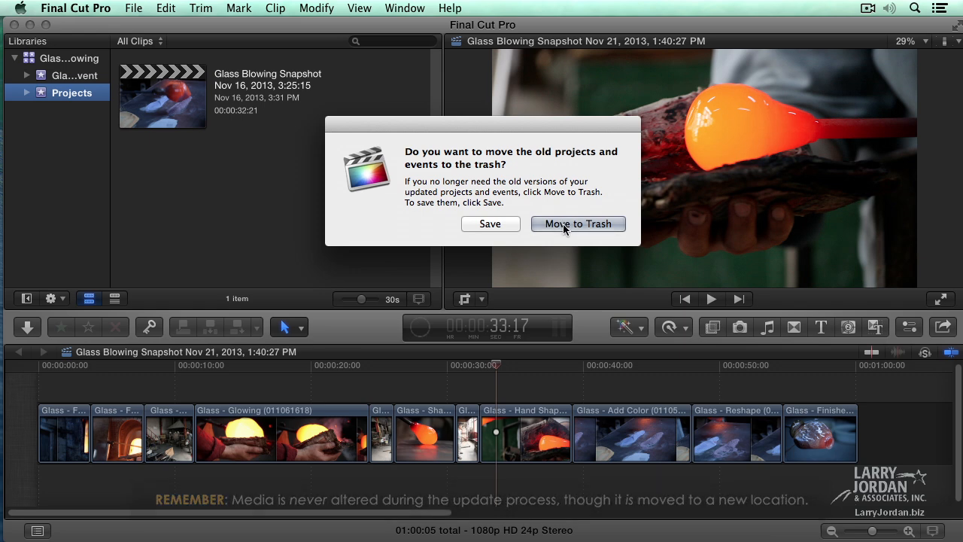
mouse_move(490, 223)
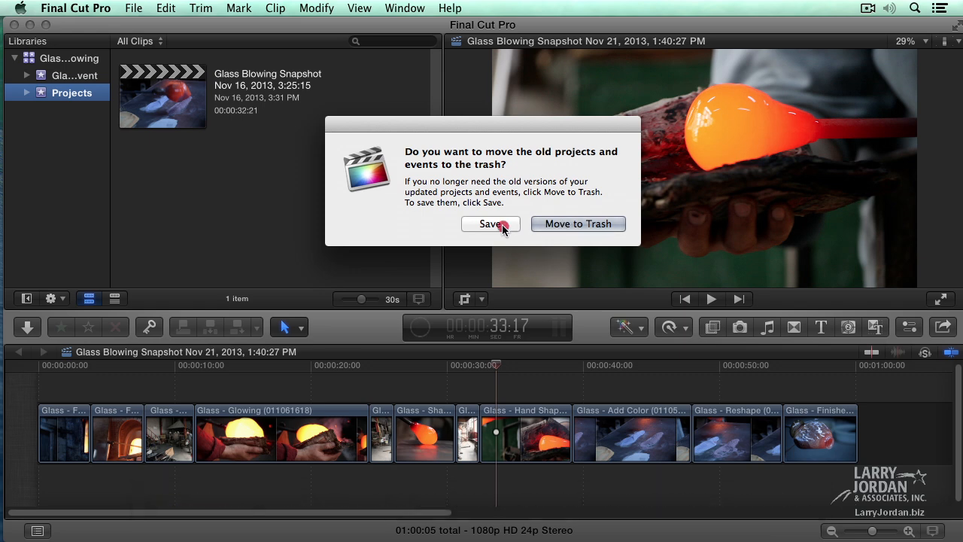
Save the old projects and events, then show the JPutch event in the new 2nd Drive RAID library
left_click(491, 222)
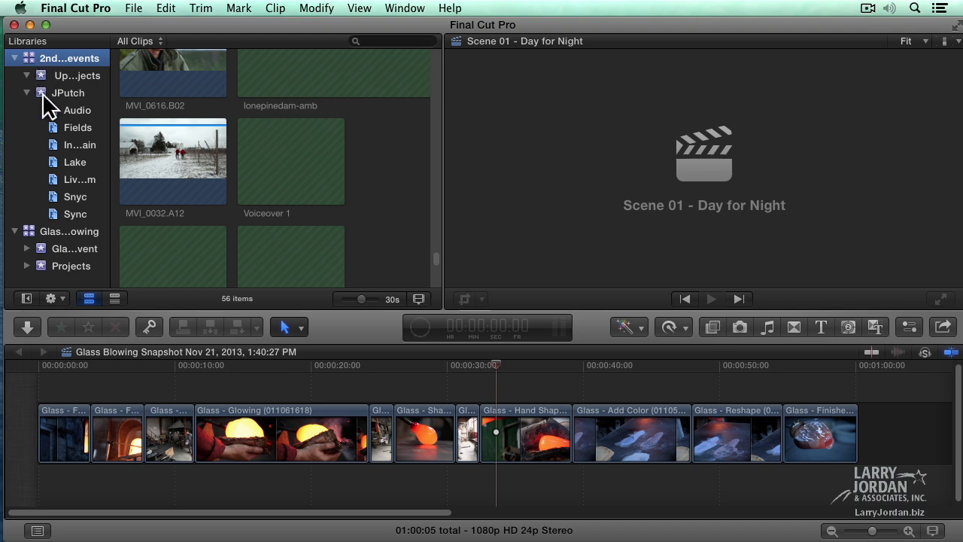
left_click(68, 93)
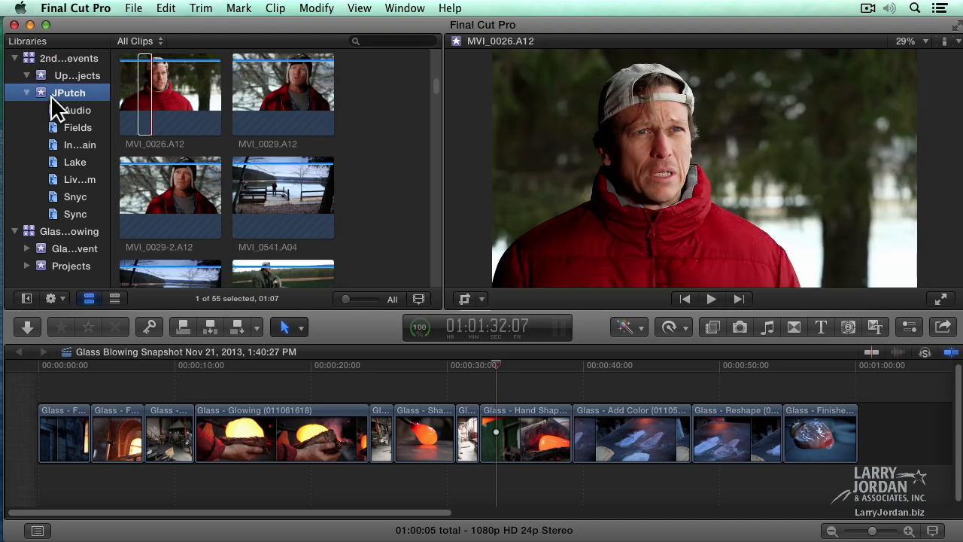
left_click(76, 76)
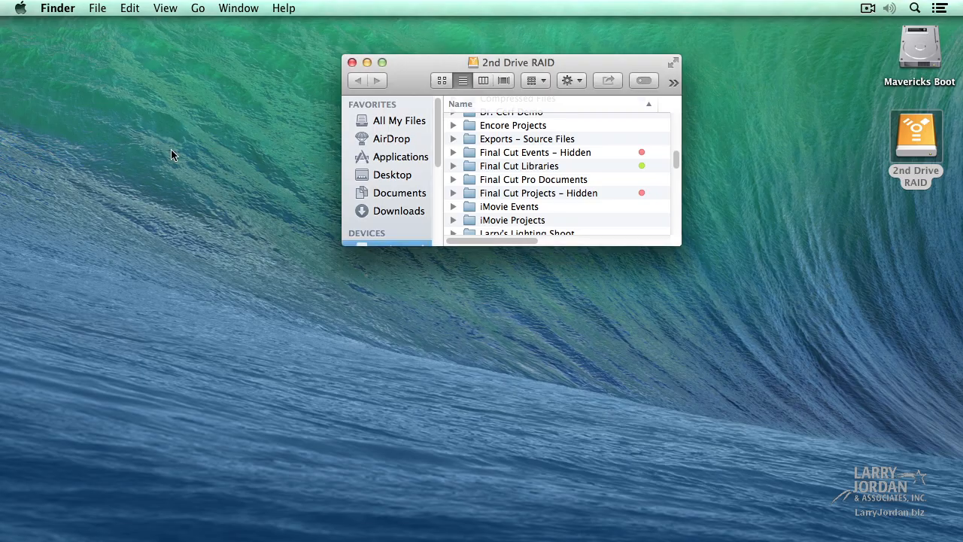
mouse_move(470, 153)
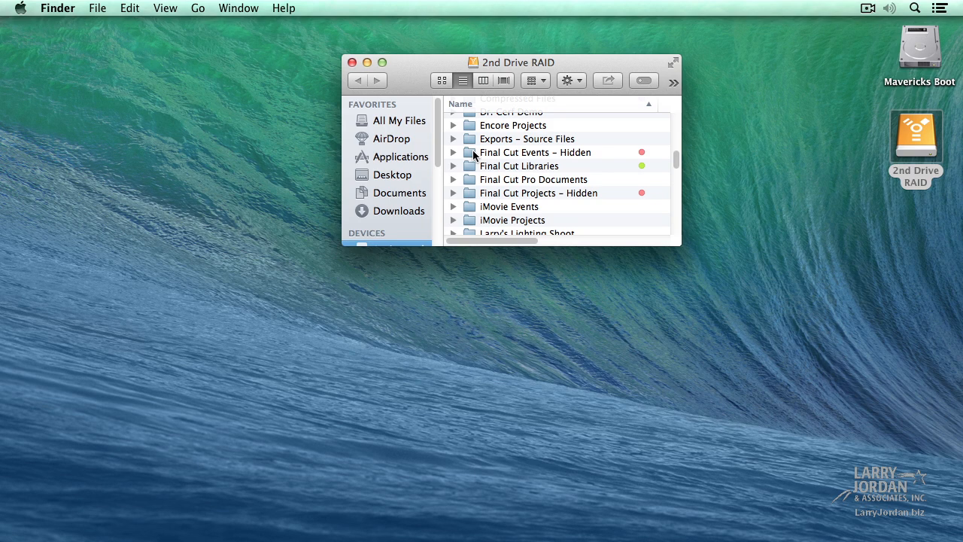
mouse_move(464, 198)
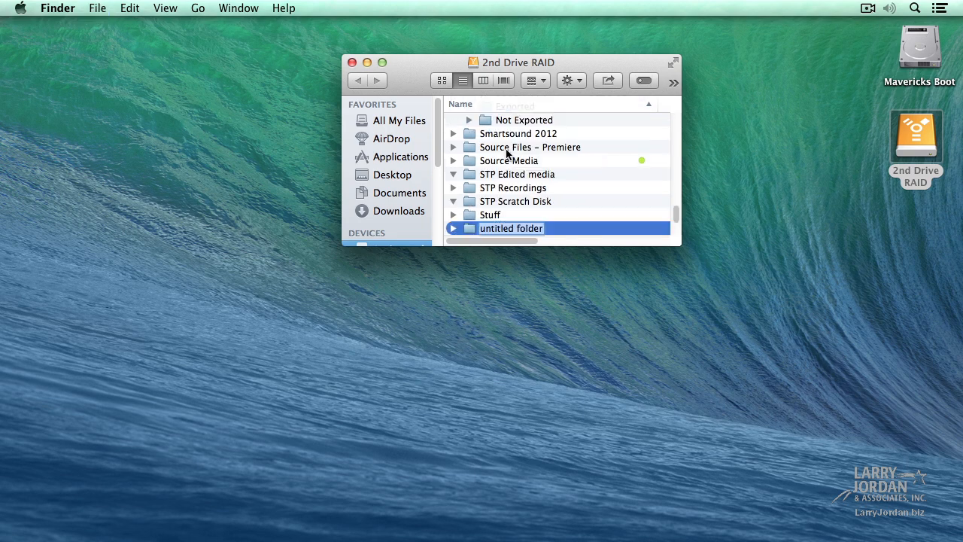
Name the new folder starting with 'Final' for the Final Cut Events folder
type("Final Cut Projects")
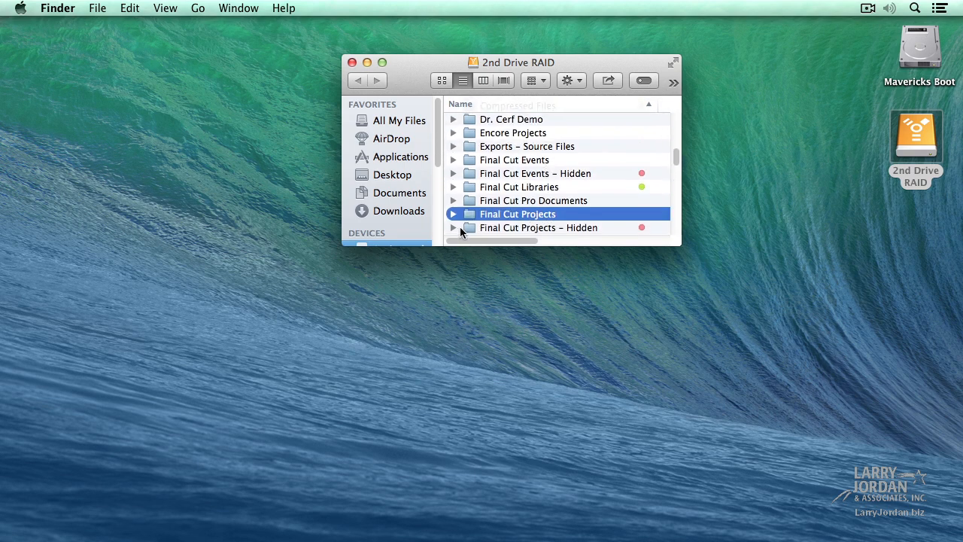
Drag 00 Interplanetary Internet from Final Cut Projects – Hidden into the new Final Cut Projects folder
left_click(454, 227)
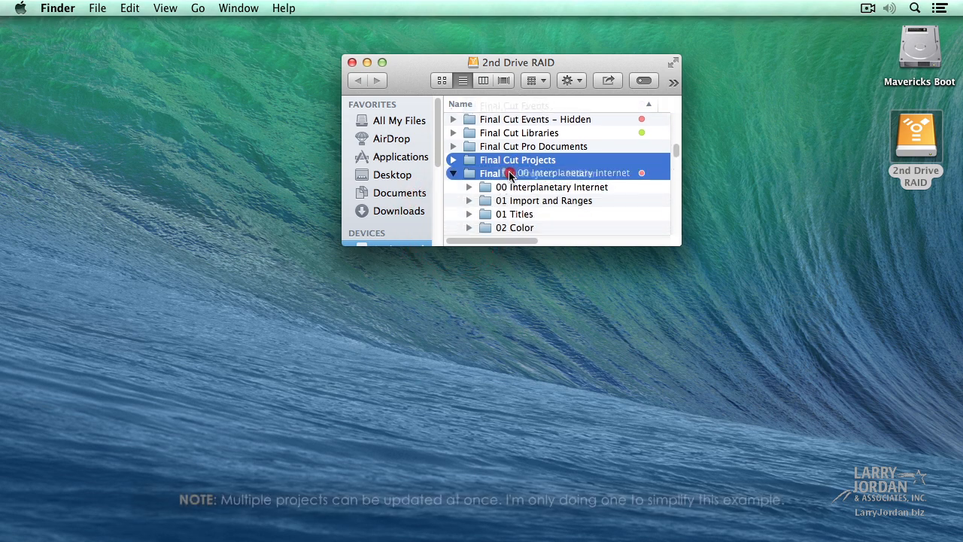
left_click(455, 160)
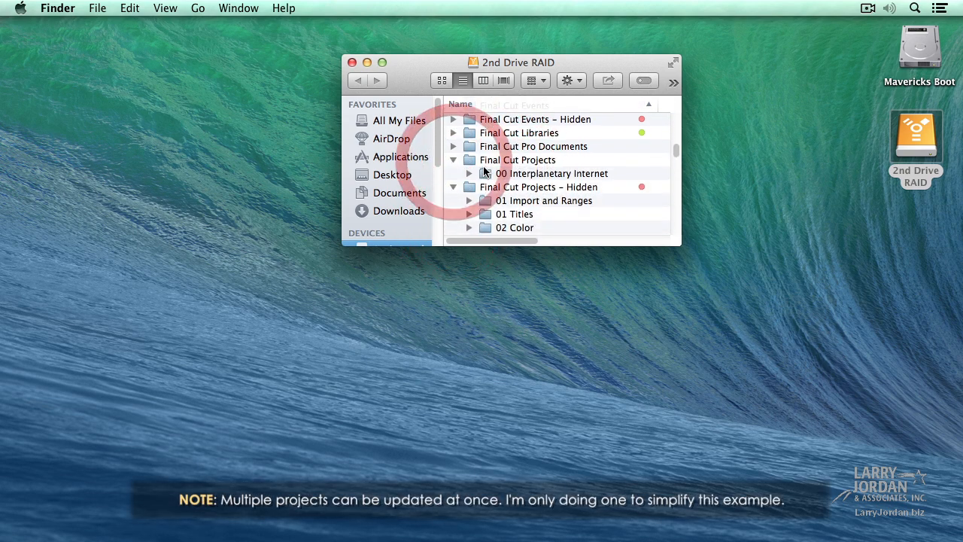
scroll("up", 3)
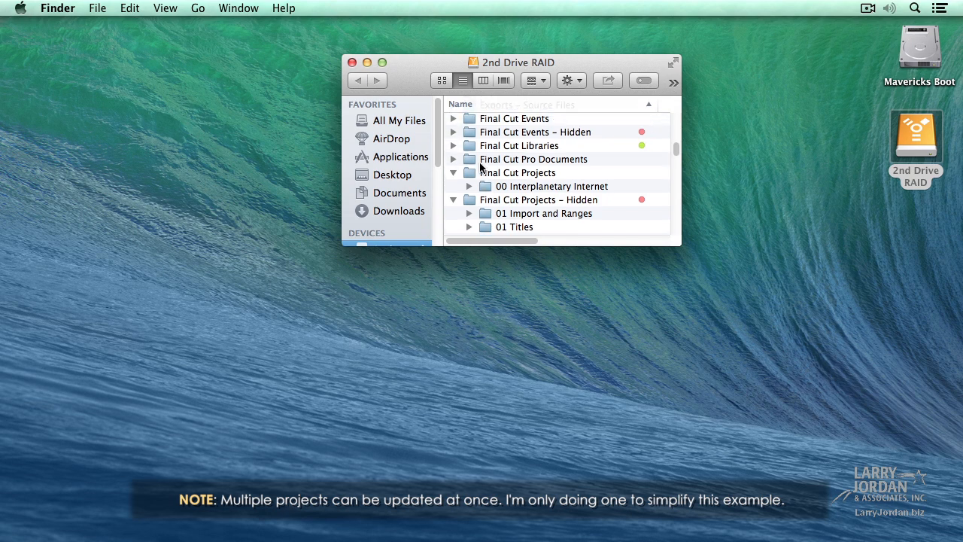
scroll("up", 3)
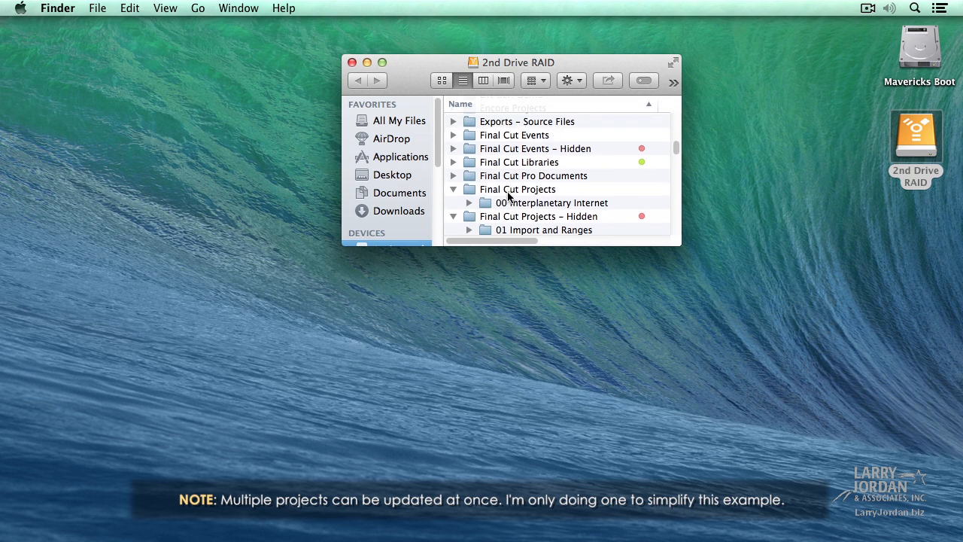
left_click(517, 190)
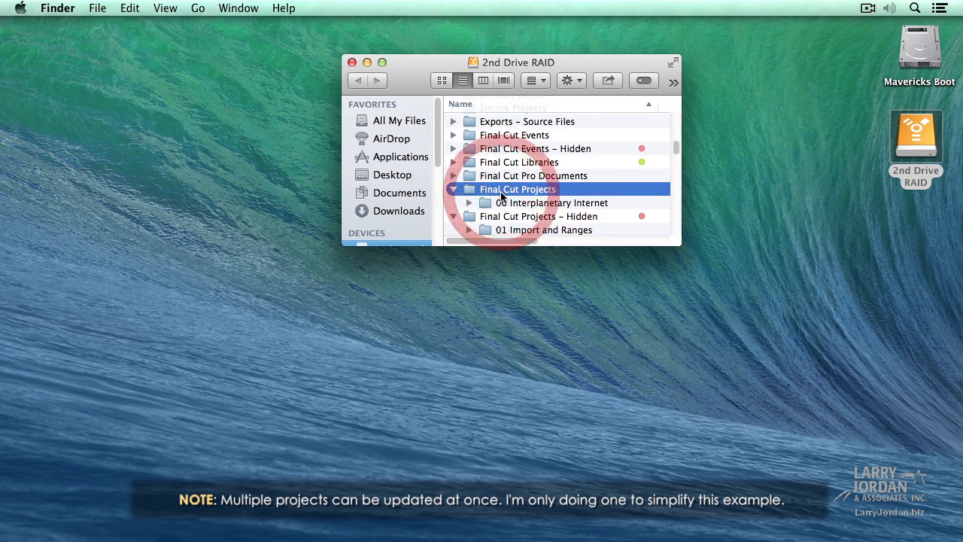
left_click(515, 135)
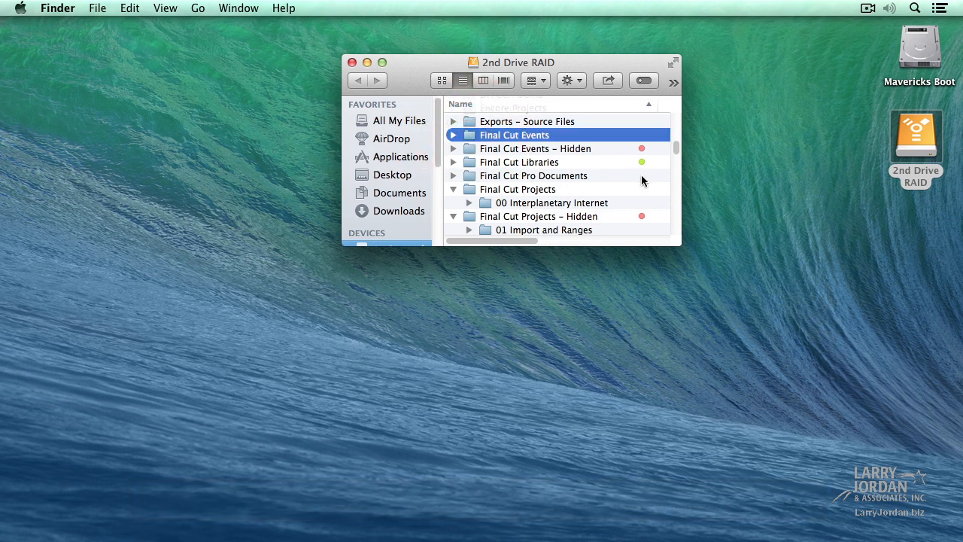
mouse_move(903, 173)
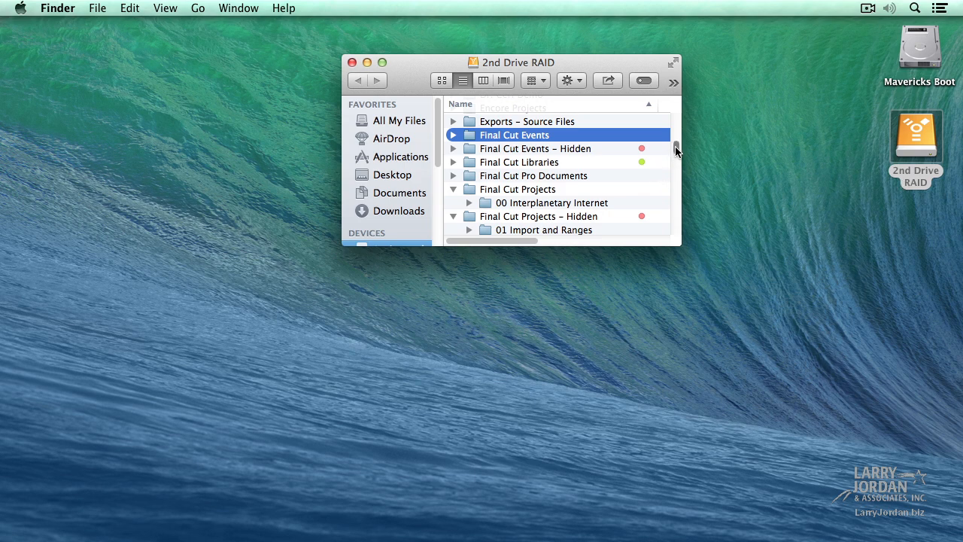
Expand 2nd Drive RAID Old Projects and Events to show JPutch and Scene 01 – Day for Night
scroll("up", 3)
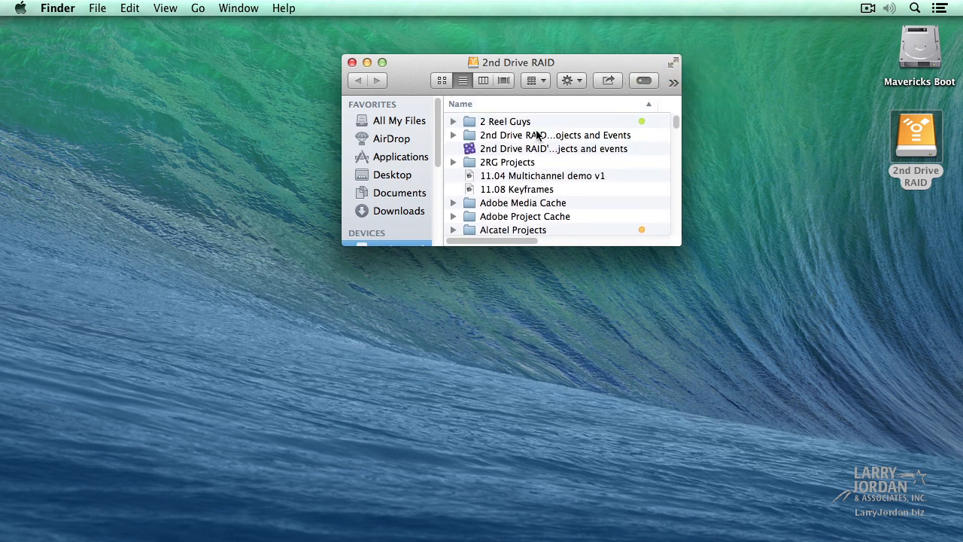
left_click(553, 136)
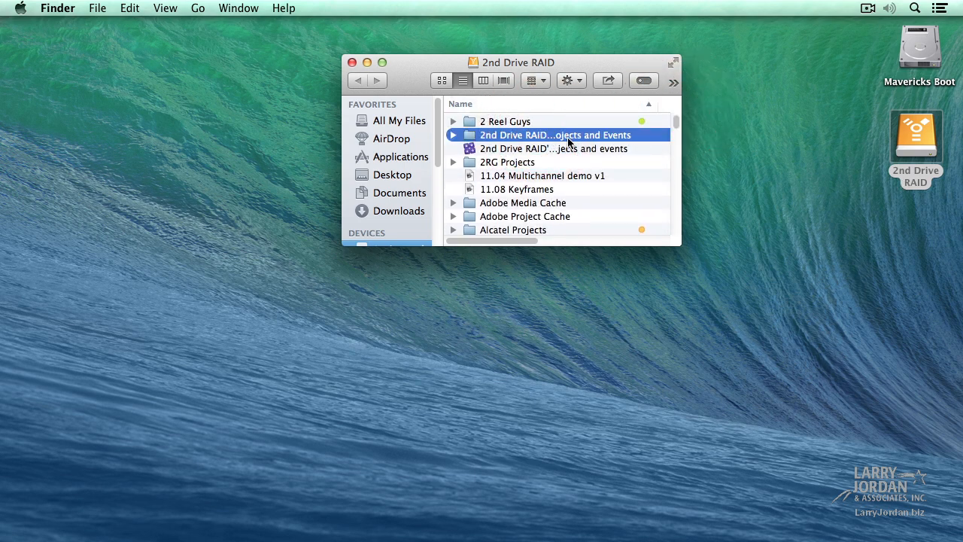
left_click(554, 149)
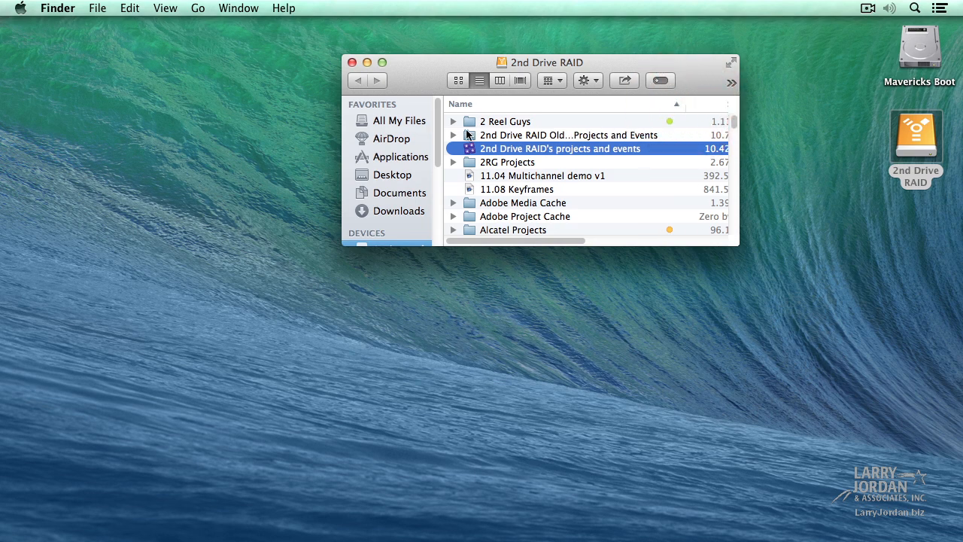
left_click(454, 135)
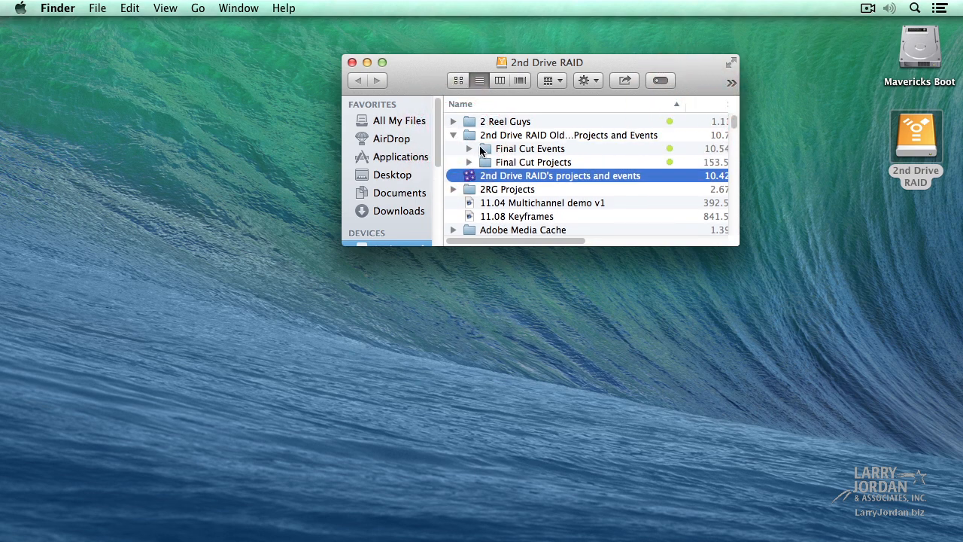
left_click(469, 149)
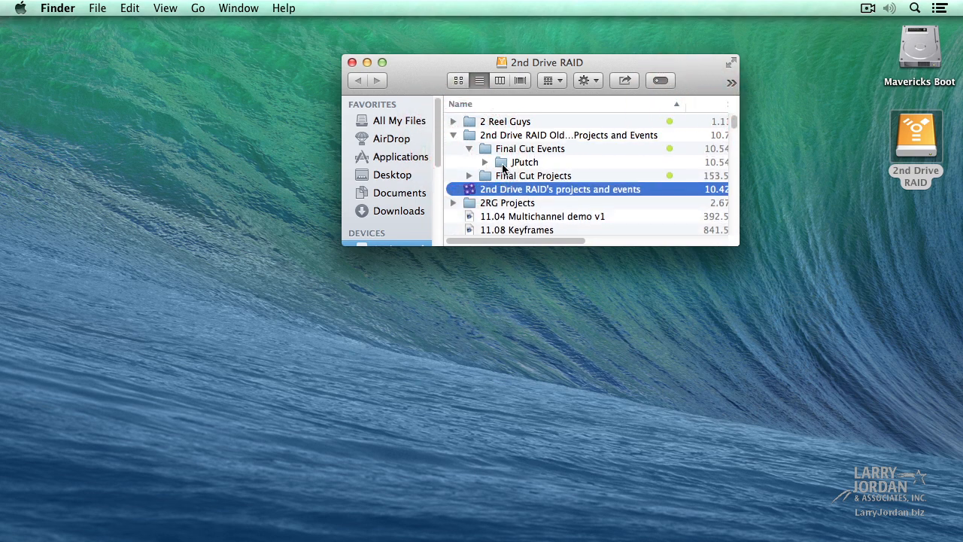
left_click(470, 174)
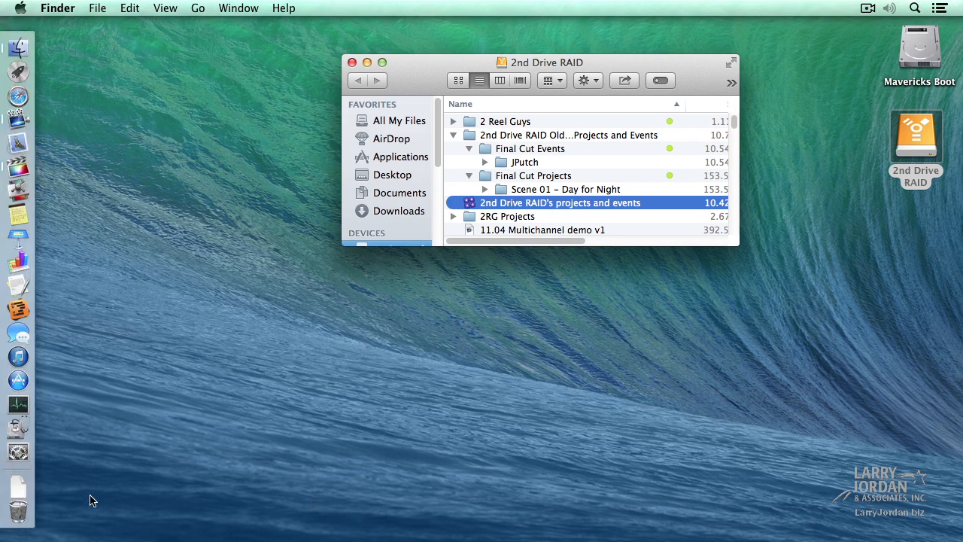
mouse_move(18, 510)
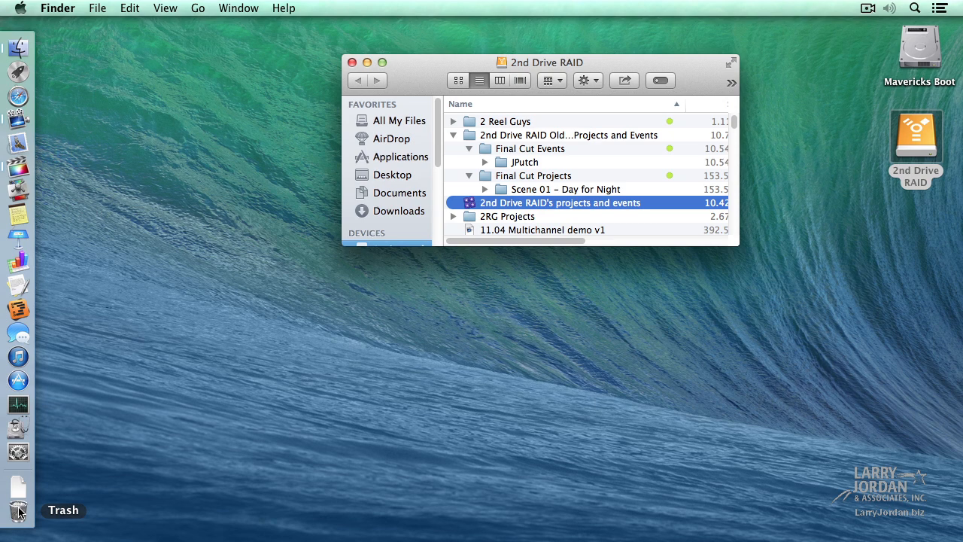
mouse_move(121, 500)
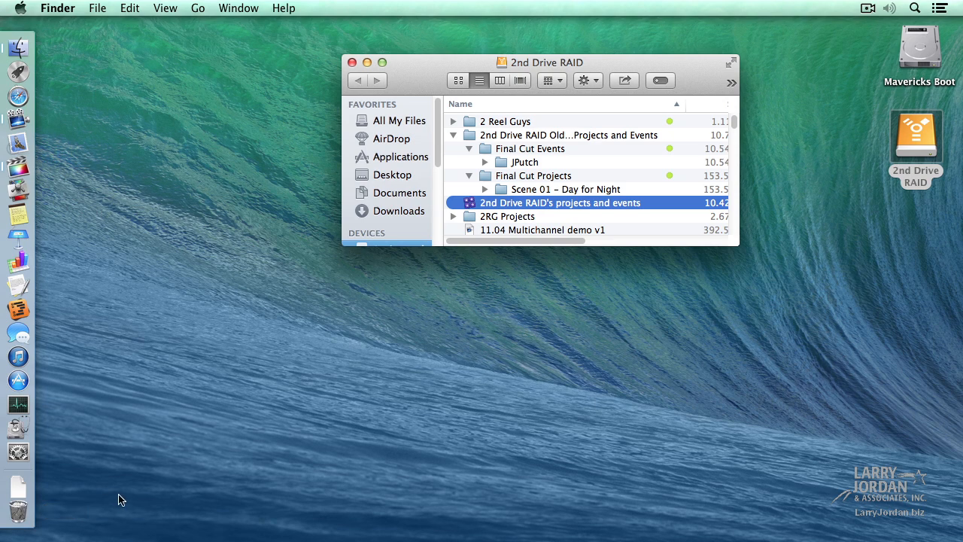